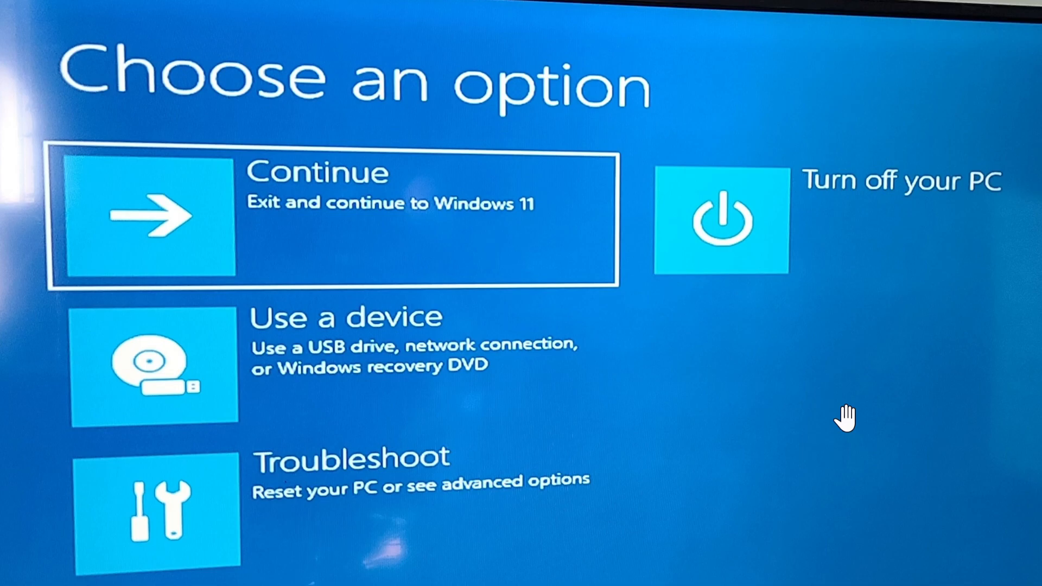
pyautogui.moveTo(342, 359)
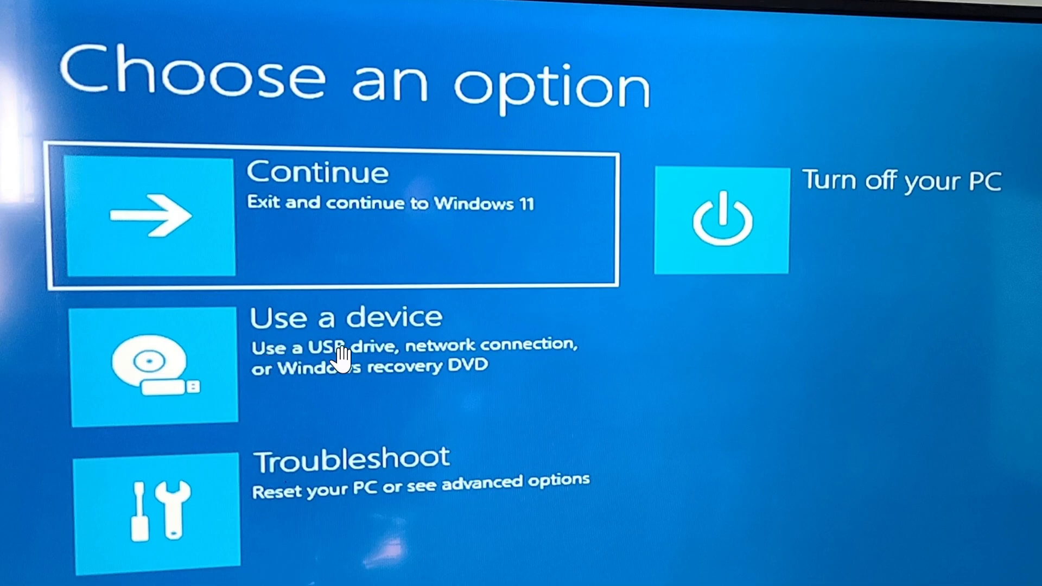
pyautogui.moveTo(332, 363)
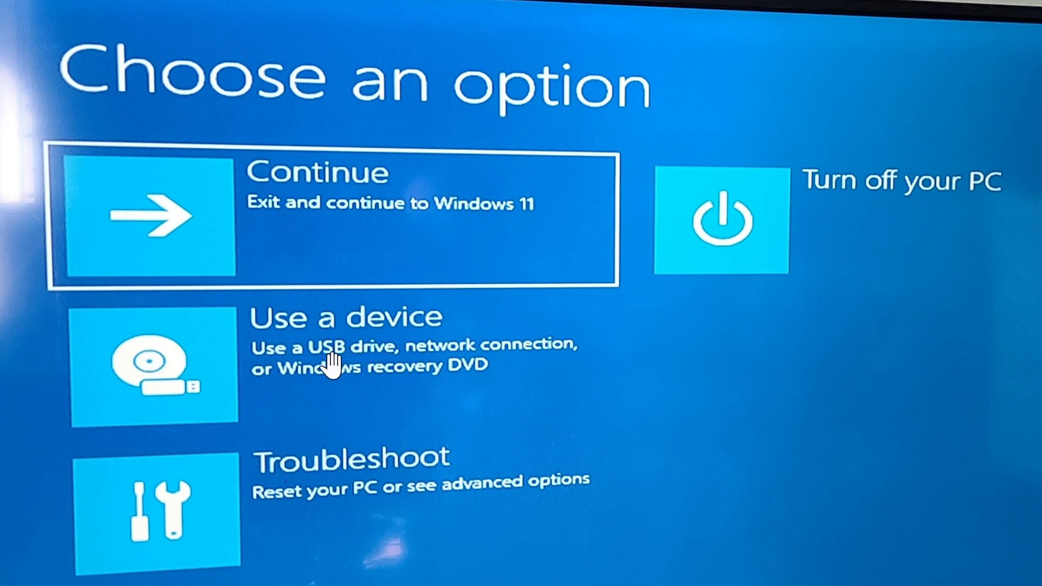
pyautogui.moveTo(623, 391)
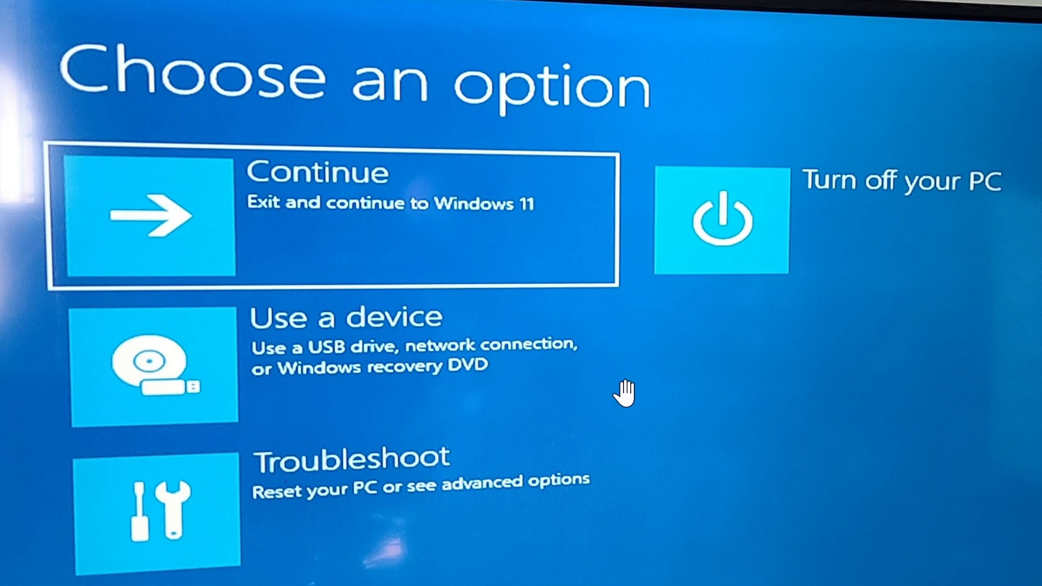
pyautogui.moveTo(700, 570)
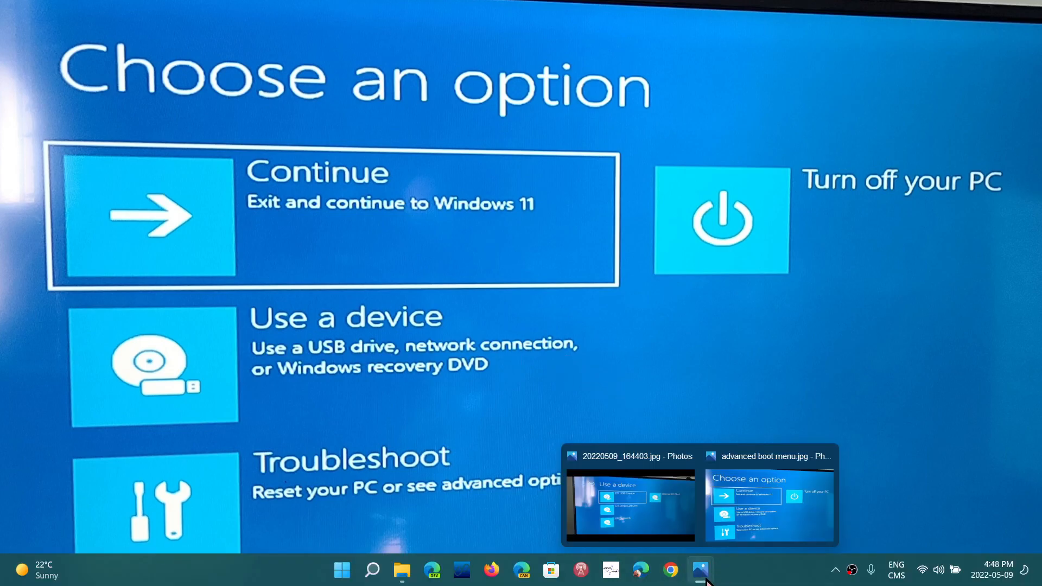
# Step: Show the Use a device list with EFI USB, DVD/CDROM, Network and Internal EFI Shell
pyautogui.click(153, 366)
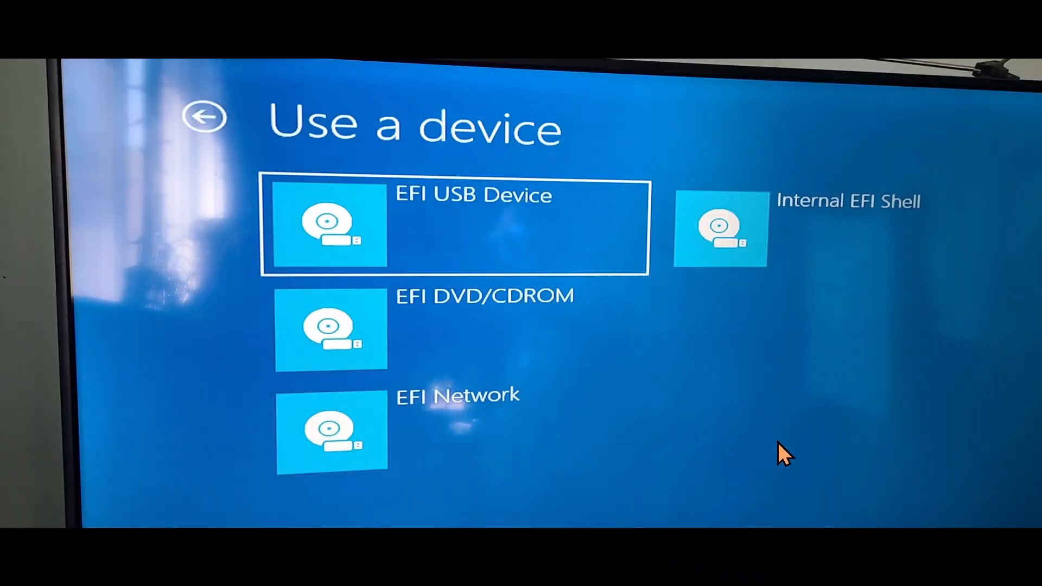